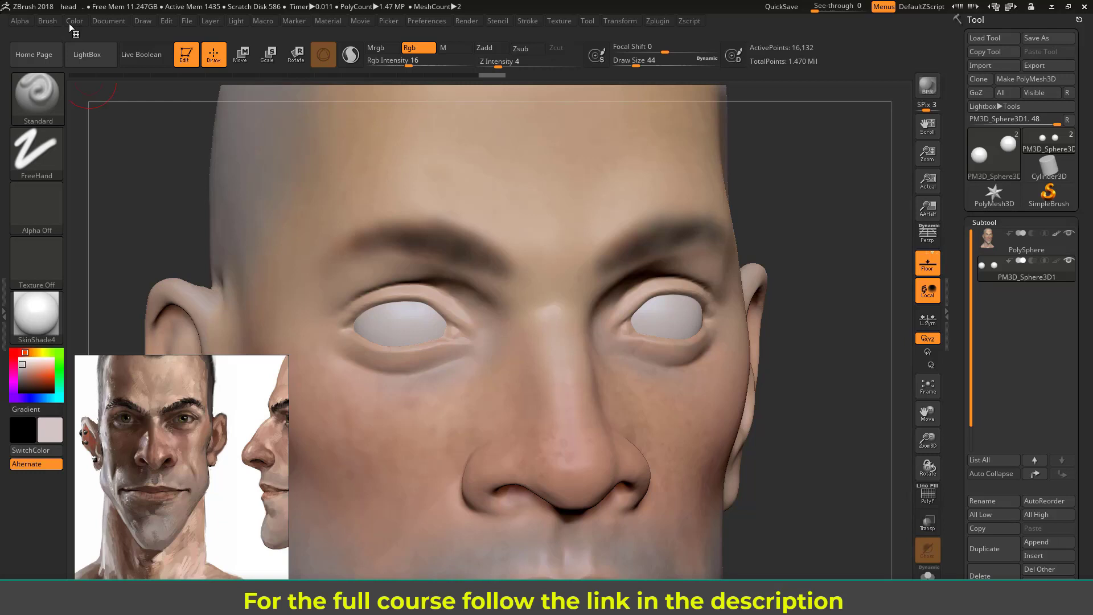
- Bring up the Color palette options from the top shelf
click(74, 21)
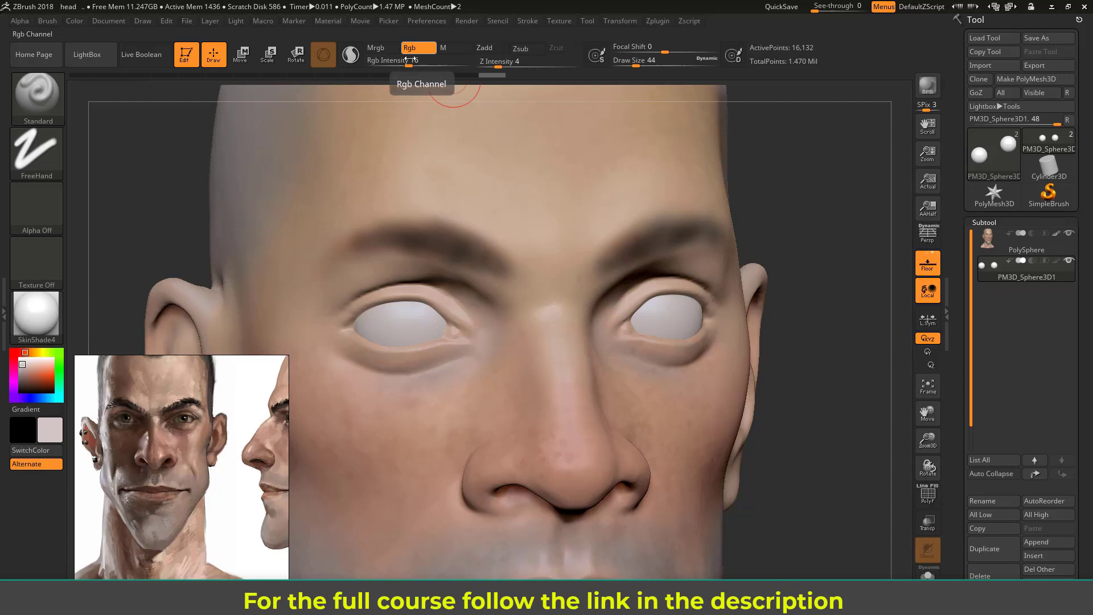
click(74, 21)
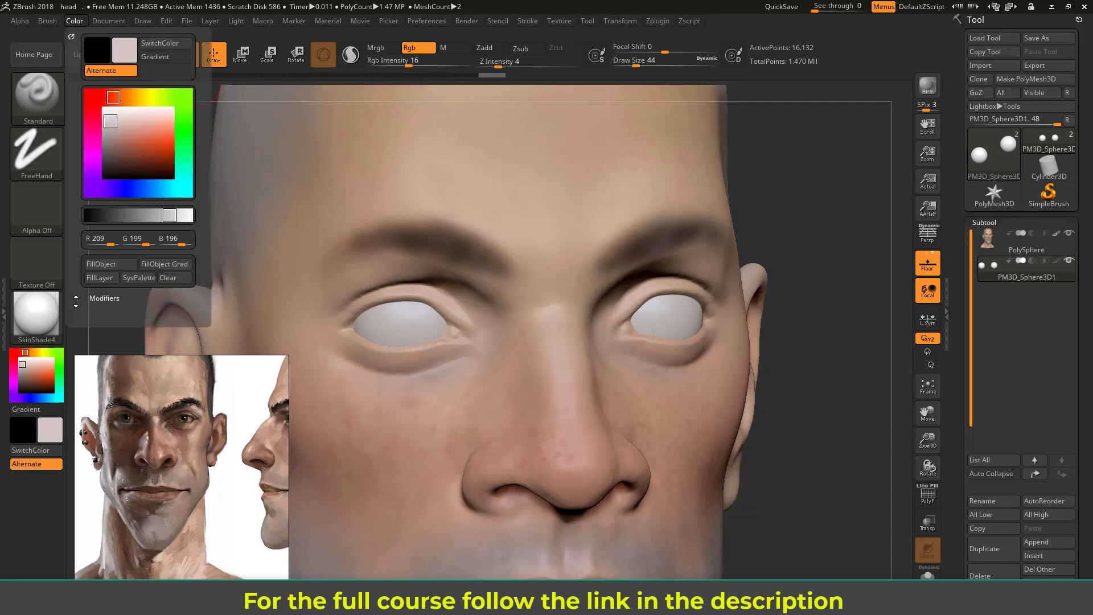
mouse_move(109, 263)
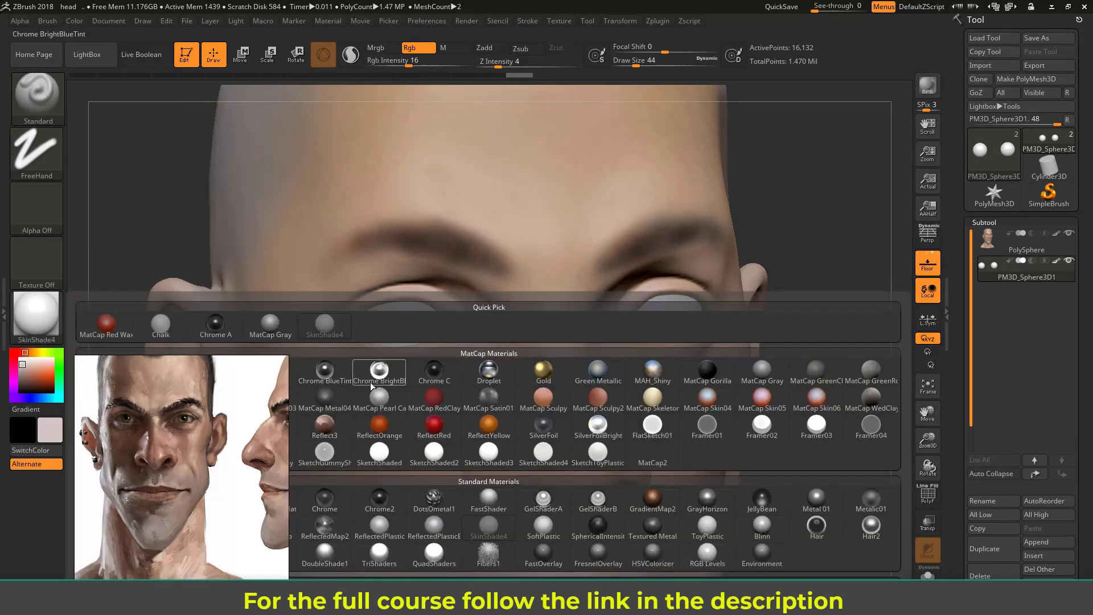
- Apply BasicMaterial to the head in place of the skin shader
click(324, 453)
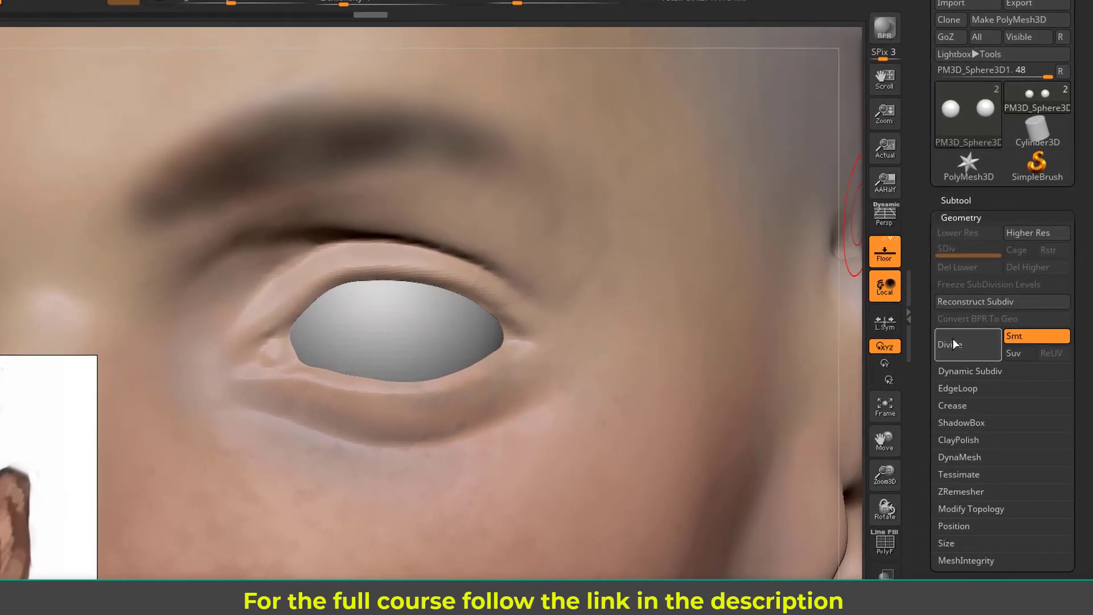
- Divide the eyeball mesh twice to SDiv 3, checking density with the wireframe overlay
click(950, 344)
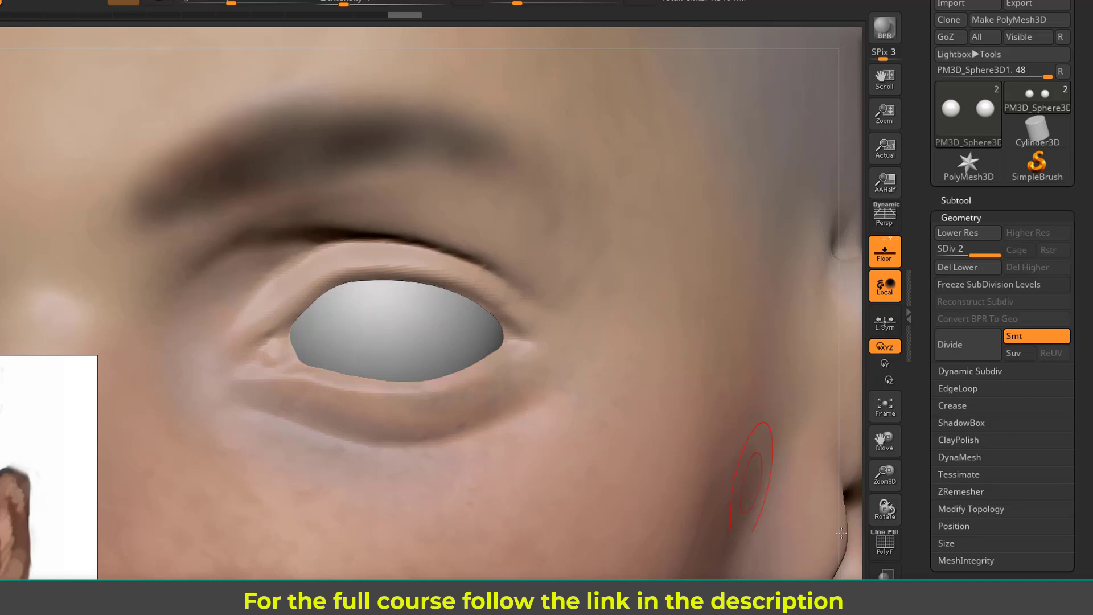
mouse_move(885, 544)
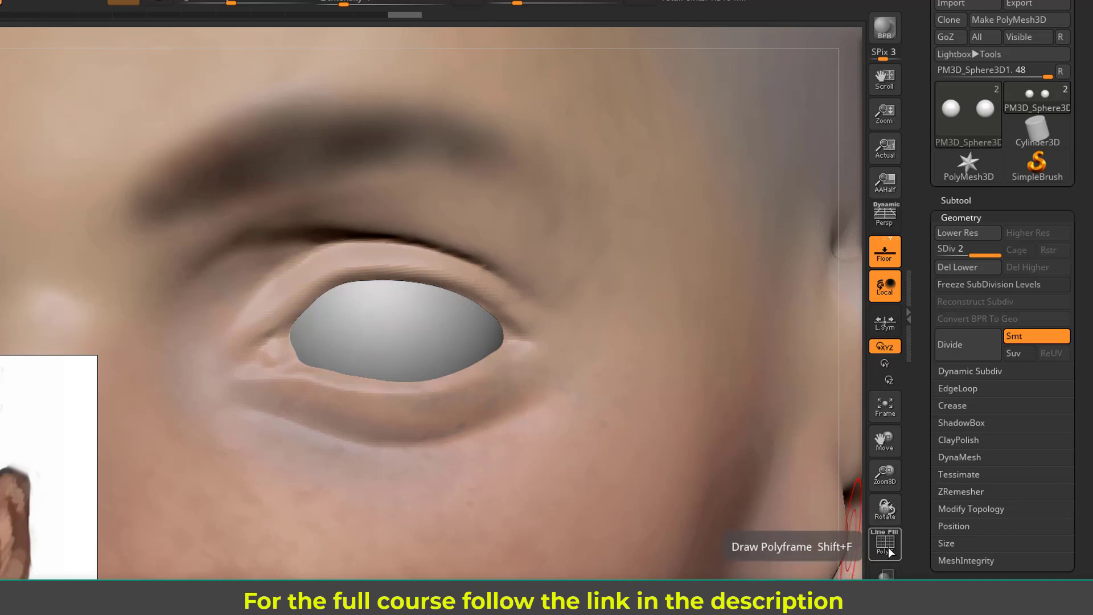
click(885, 545)
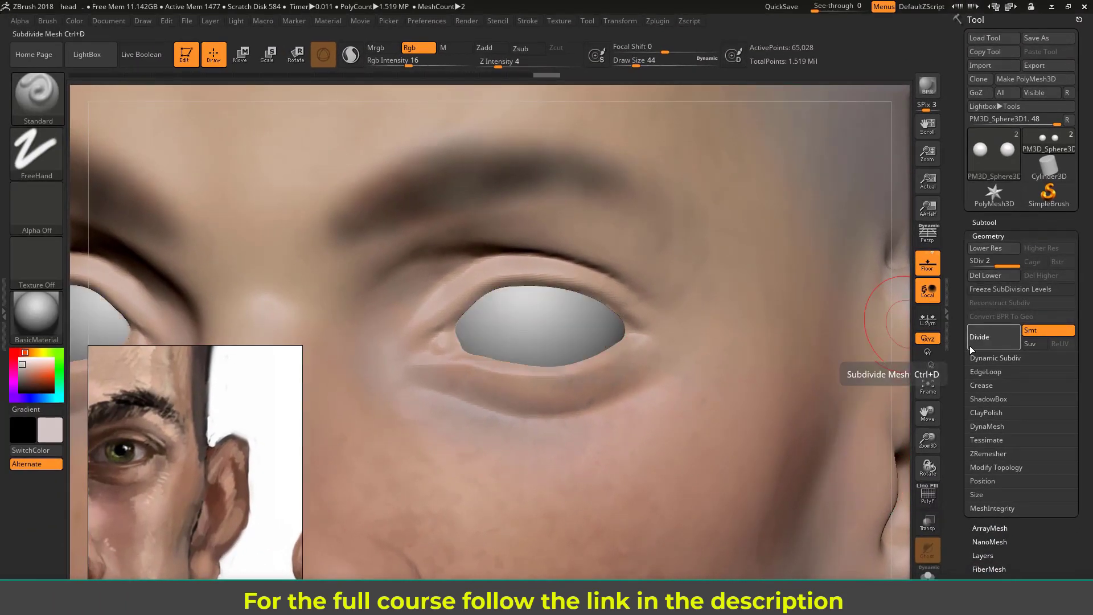
click(980, 337)
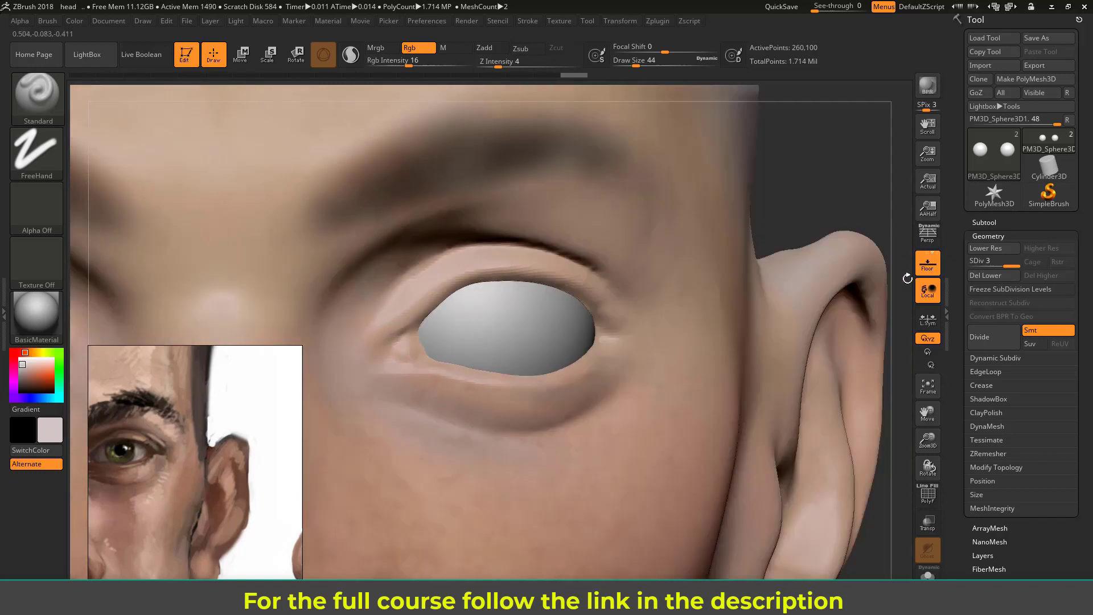
click(36, 147)
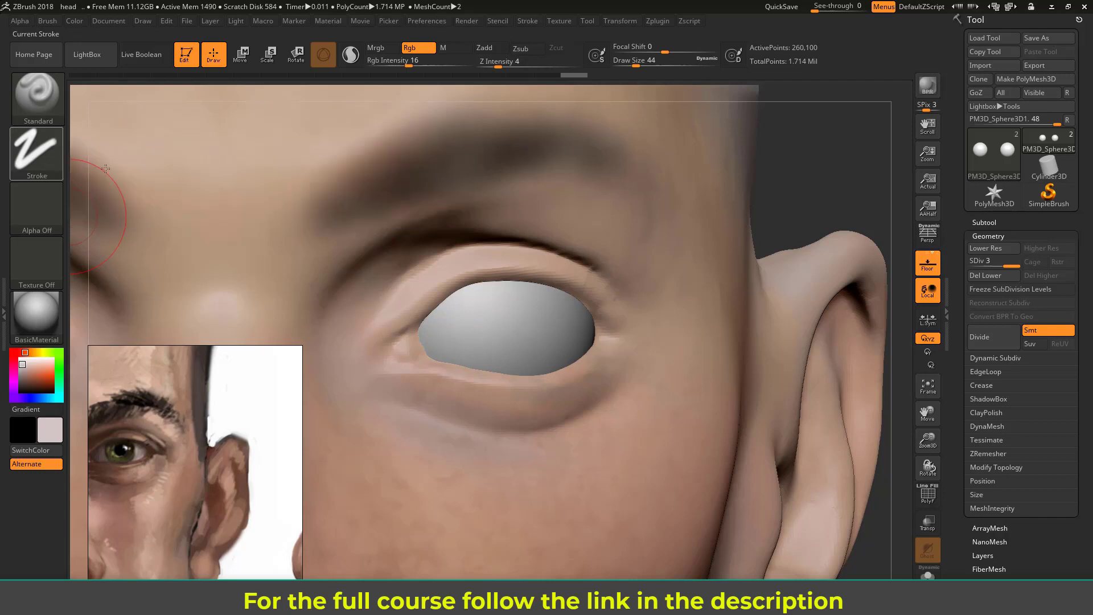
- Choose the DragRect stroke with round Alpha 14 for iris painting
click(35, 210)
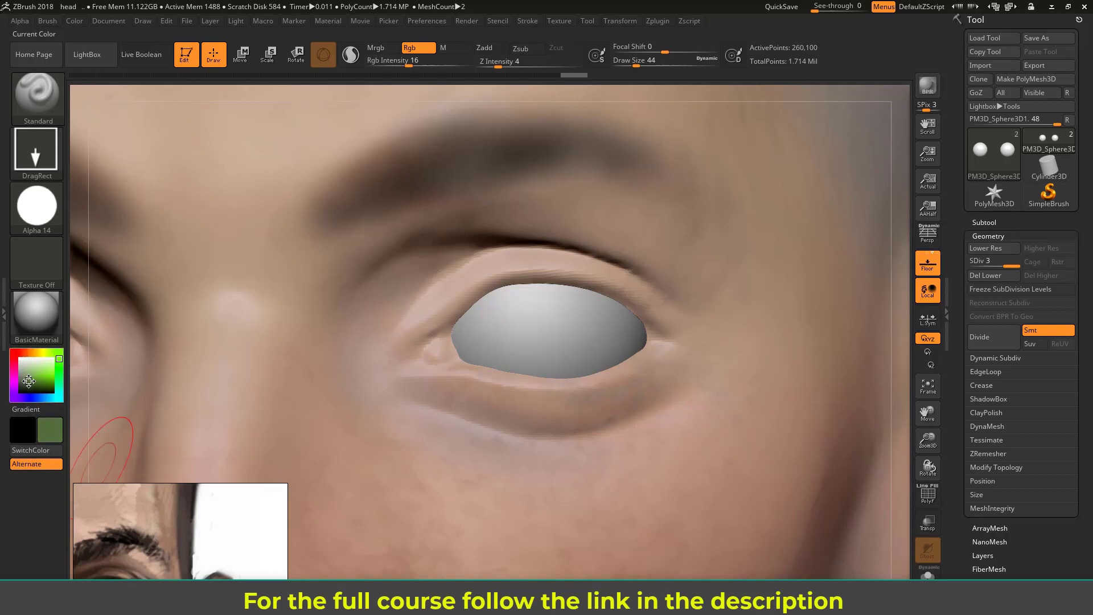
mouse_move(341, 363)
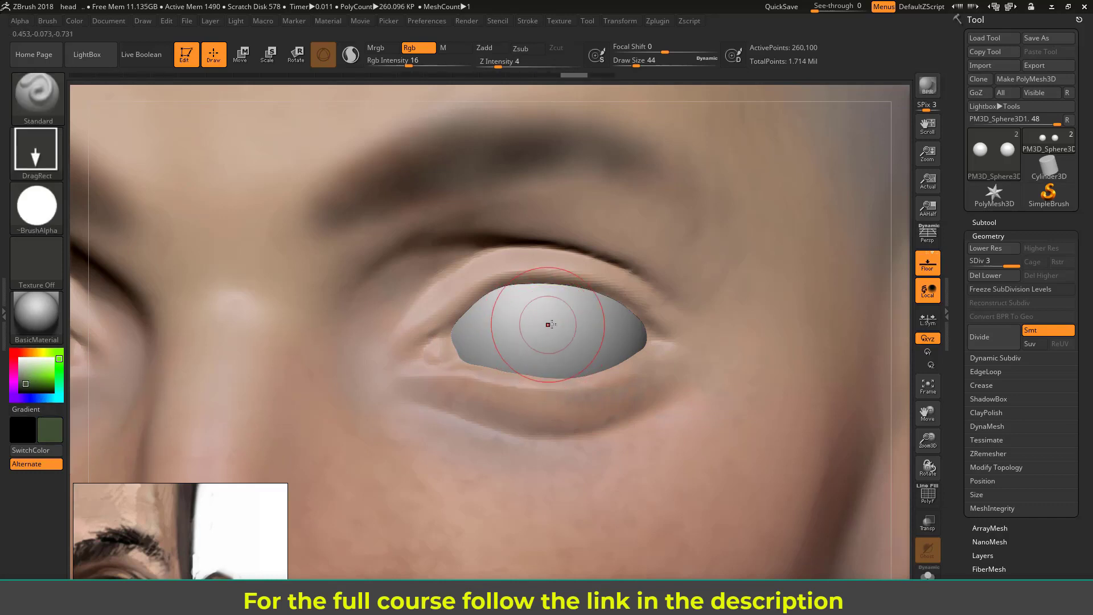
click(416, 61)
text(100)
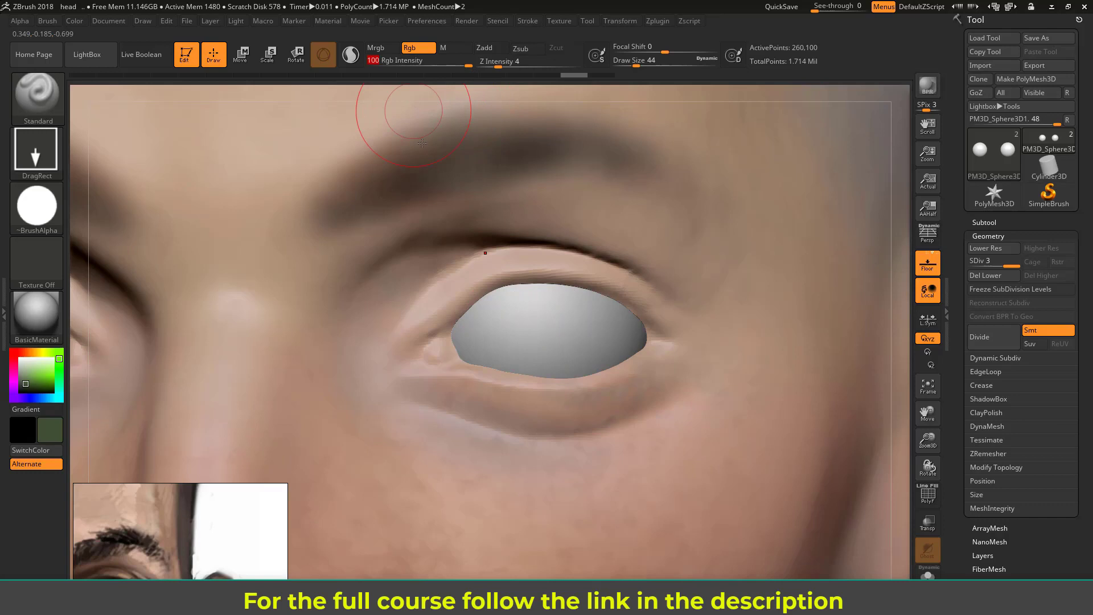
- Raise paint intensity to full and soften the brush falloff via Focal Shift
click(544, 328)
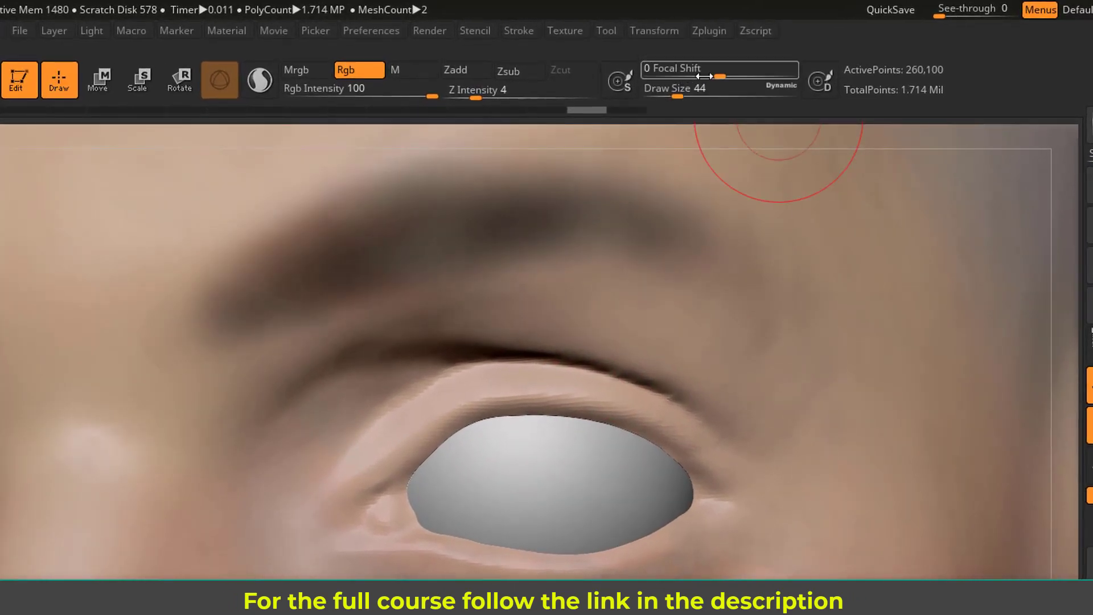
mouse_move(719, 69)
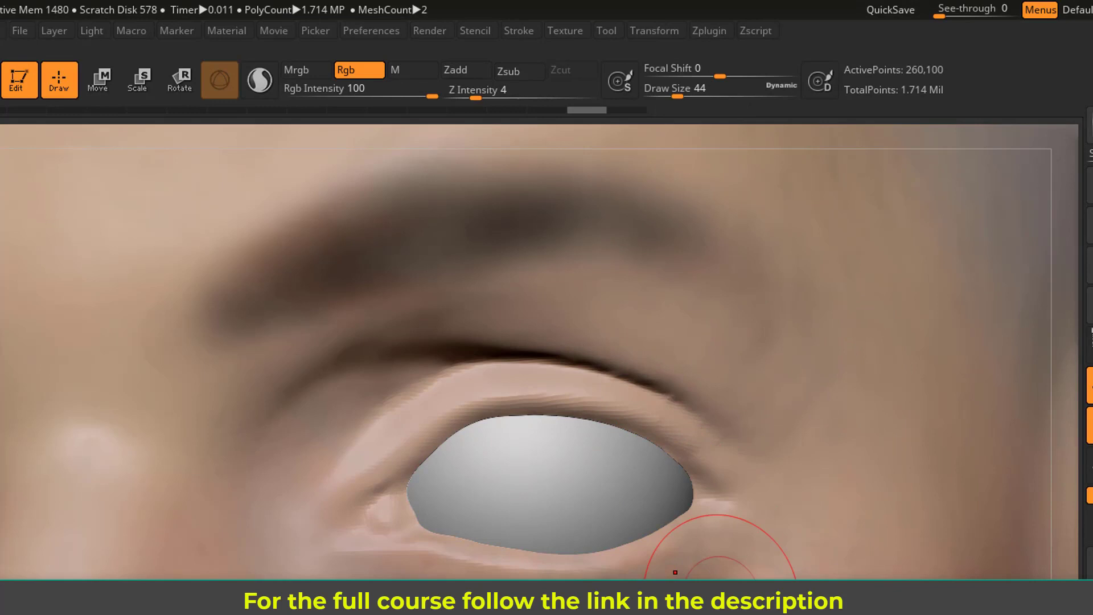
mouse_move(550, 486)
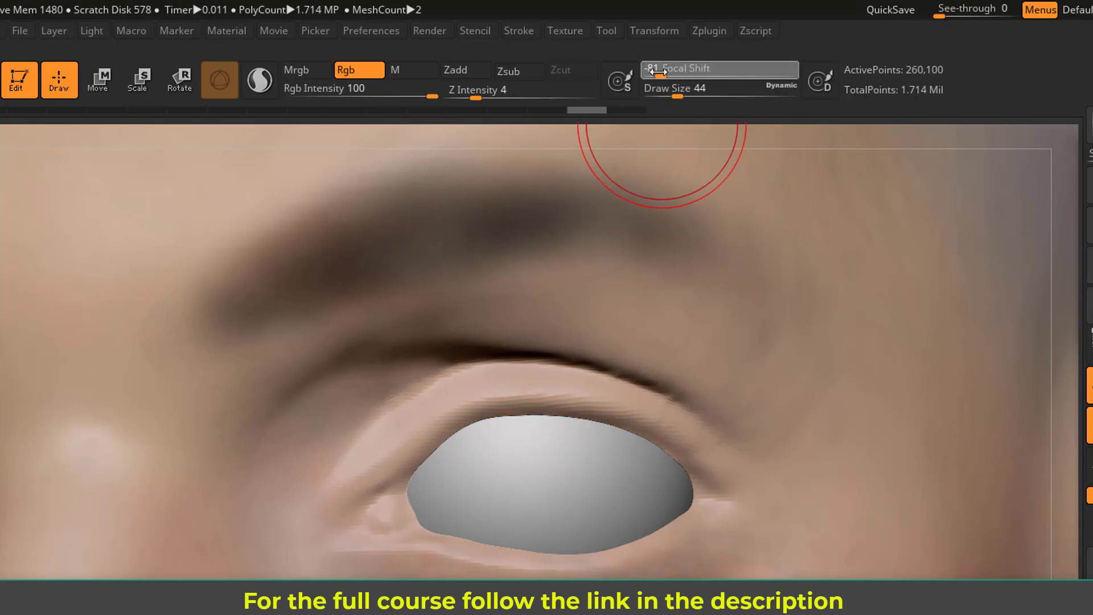
drag(651, 68, 759, 69)
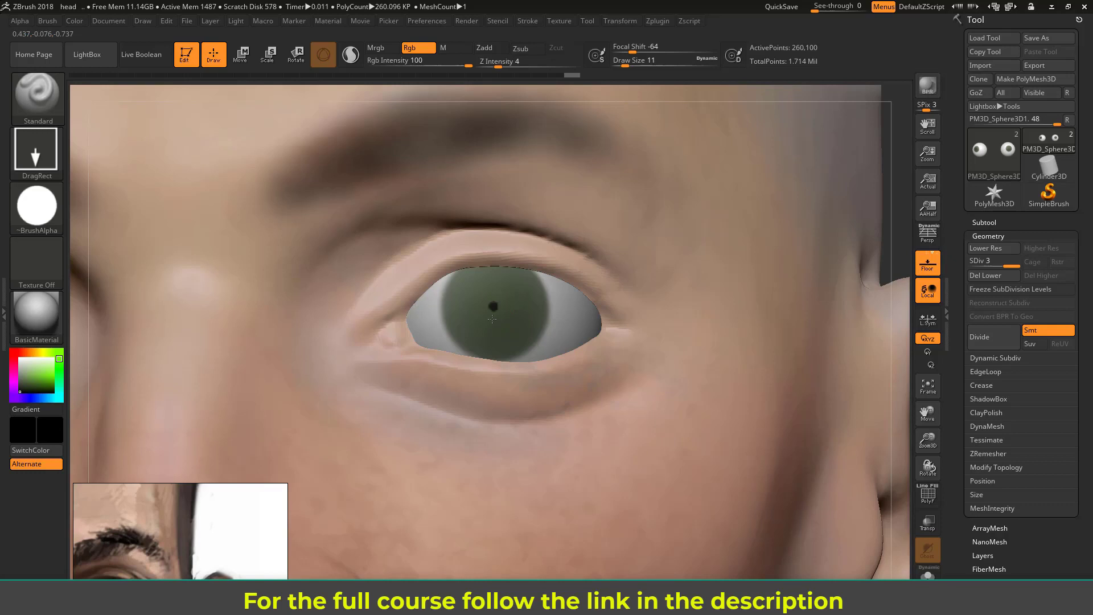
- Add a small dark pupil dot at the centre of the green iris
click(494, 306)
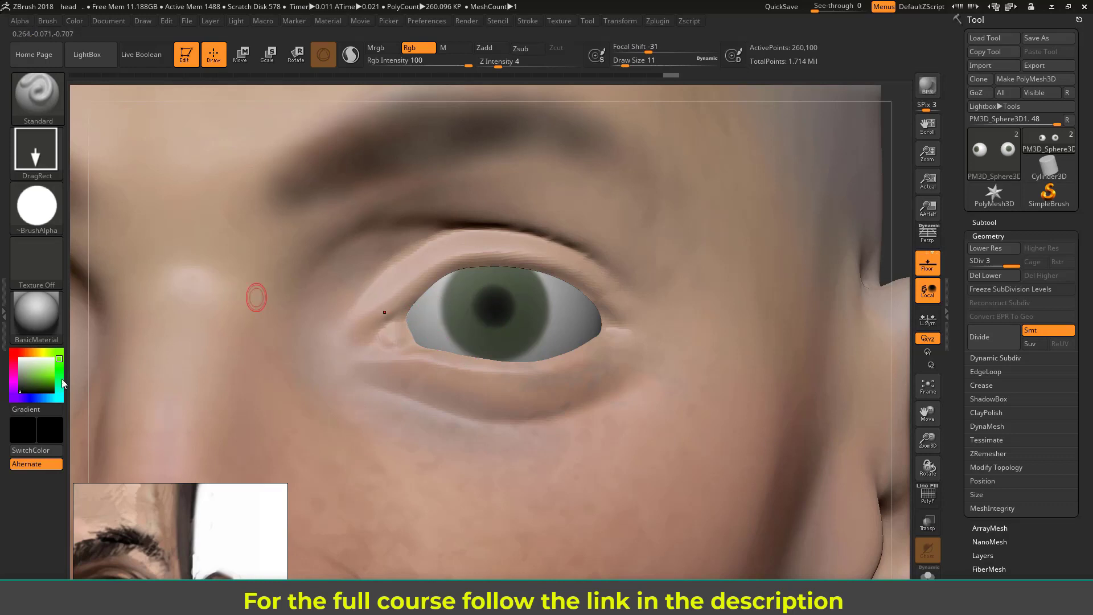
- Pick a darker paint colour to enlarge the pupil and detail the second eye
click(33, 371)
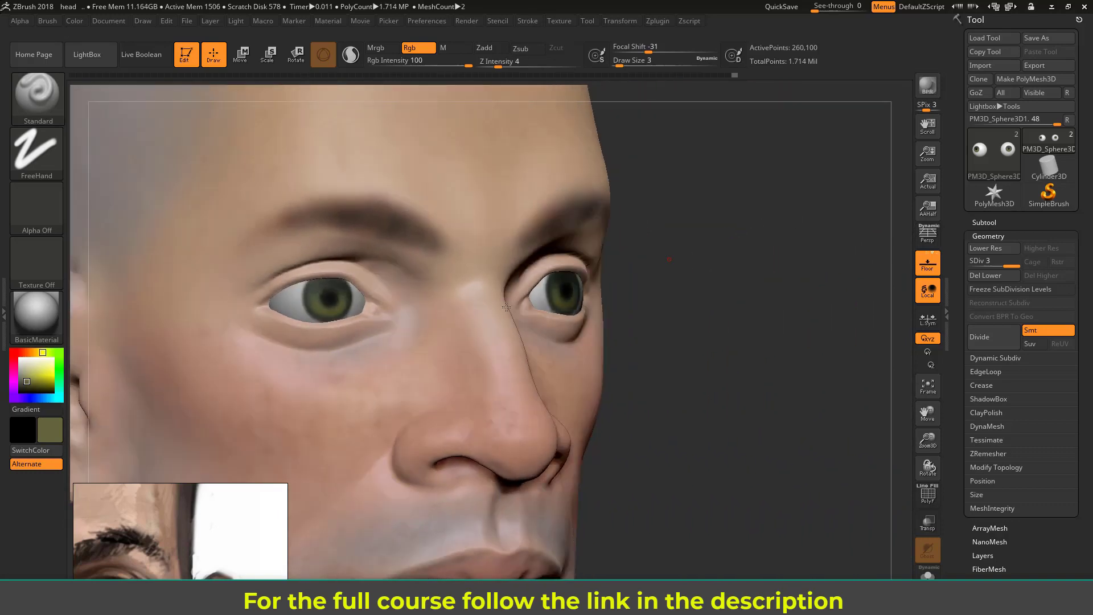
- Orbit the head to a three-quarter view to check the ToyPlastic shine
drag(505, 306, 418, 303)
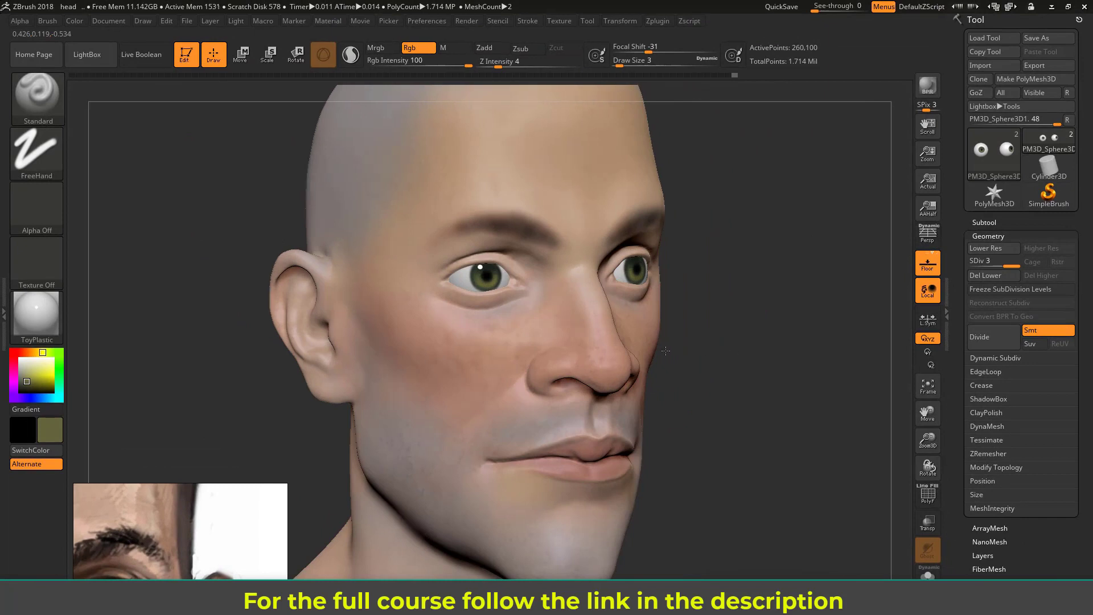
- Zoom in close on the right eye for painting the eyelid rims
drag(666, 351, 710, 314)
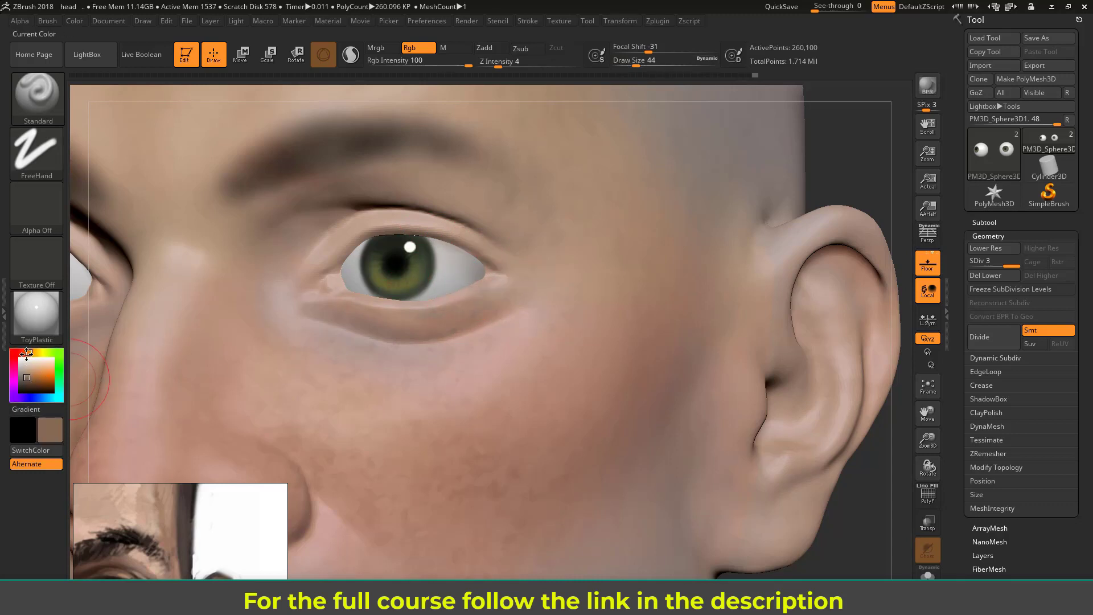
mouse_move(461, 280)
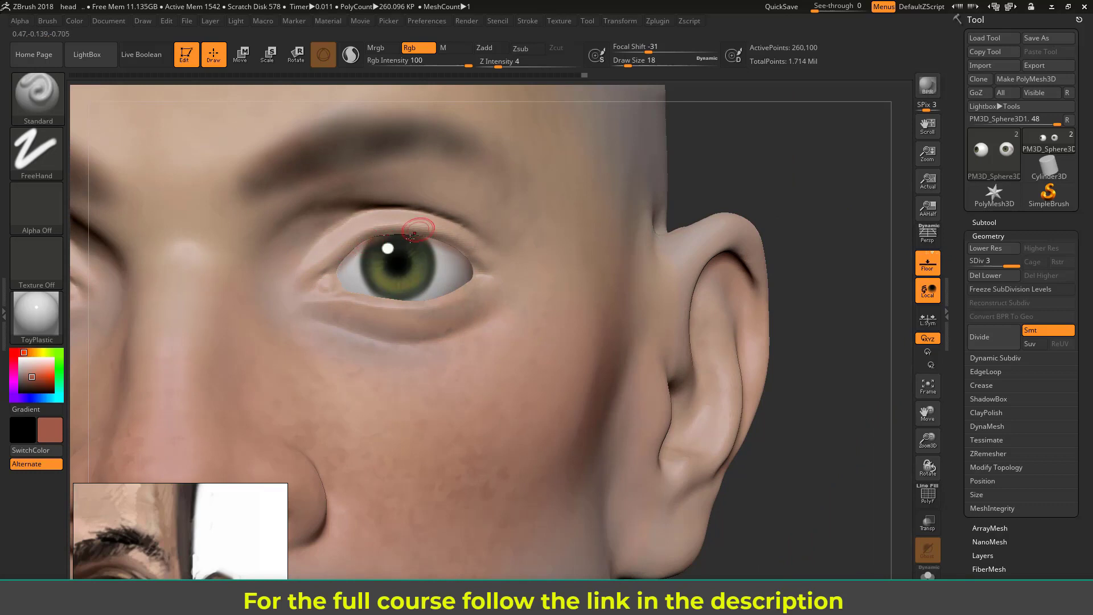
mouse_move(352, 276)
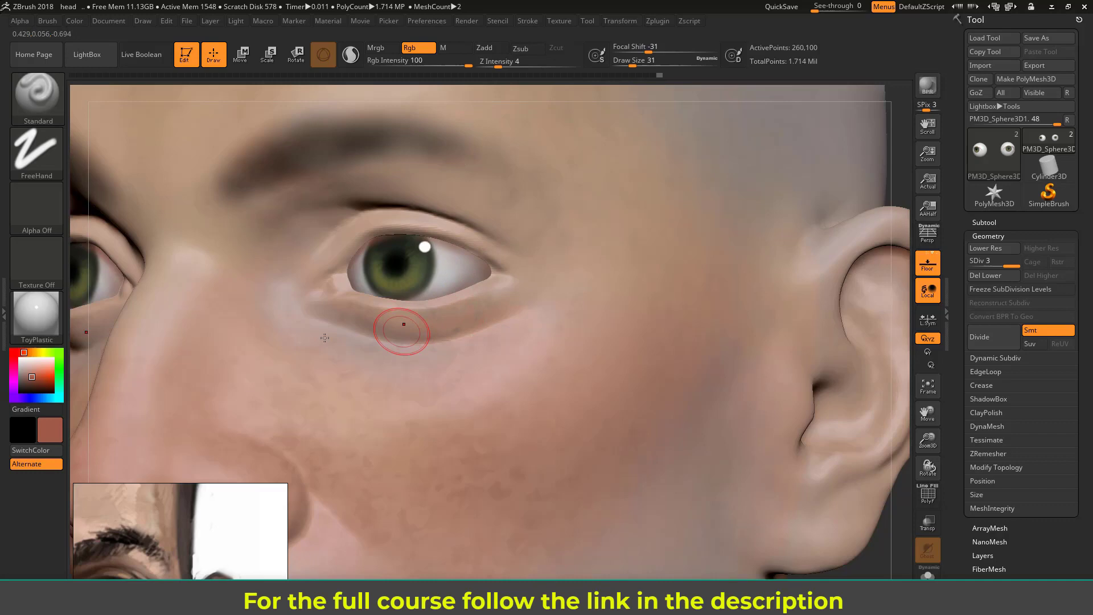
- Select the vein-like crackle Alpha 22 from the Alphas palette
click(350, 55)
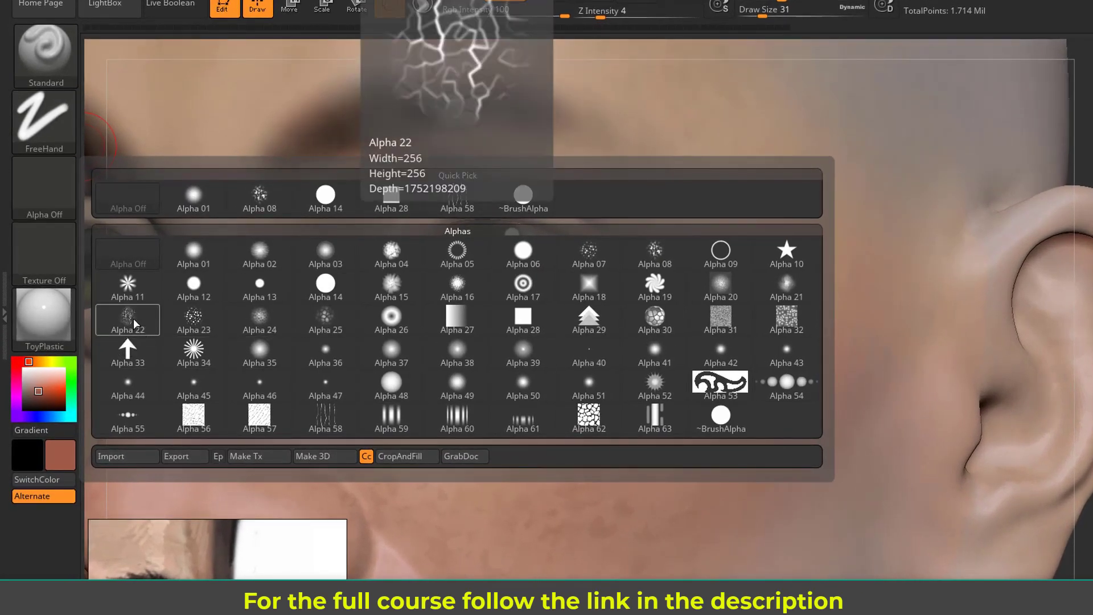
click(126, 320)
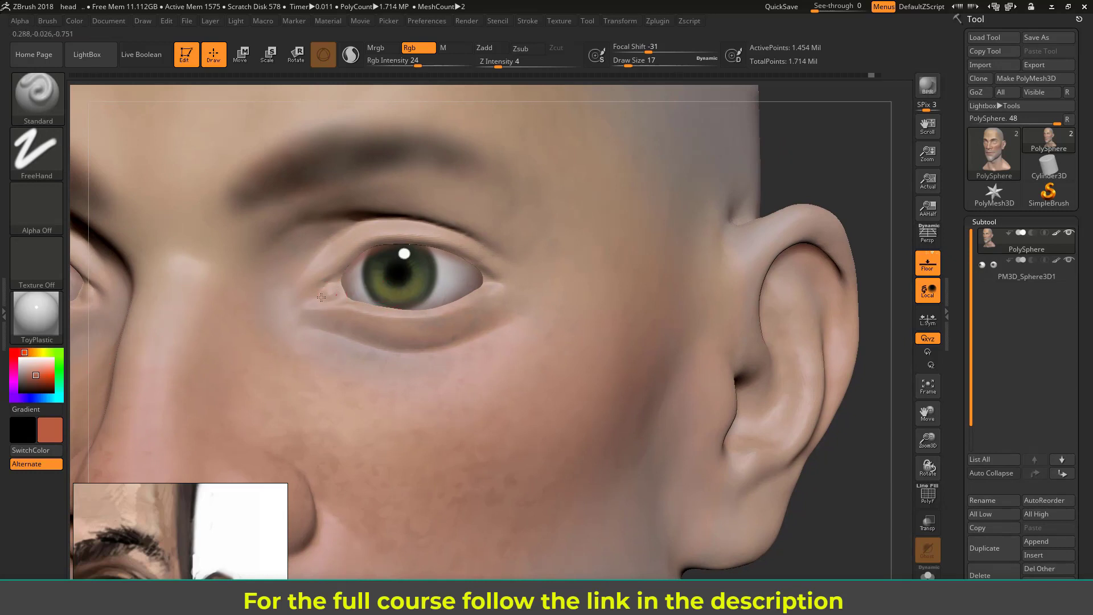
- Make the PolySphere head the active subtool for painting at Rgb Intensity 24
click(323, 307)
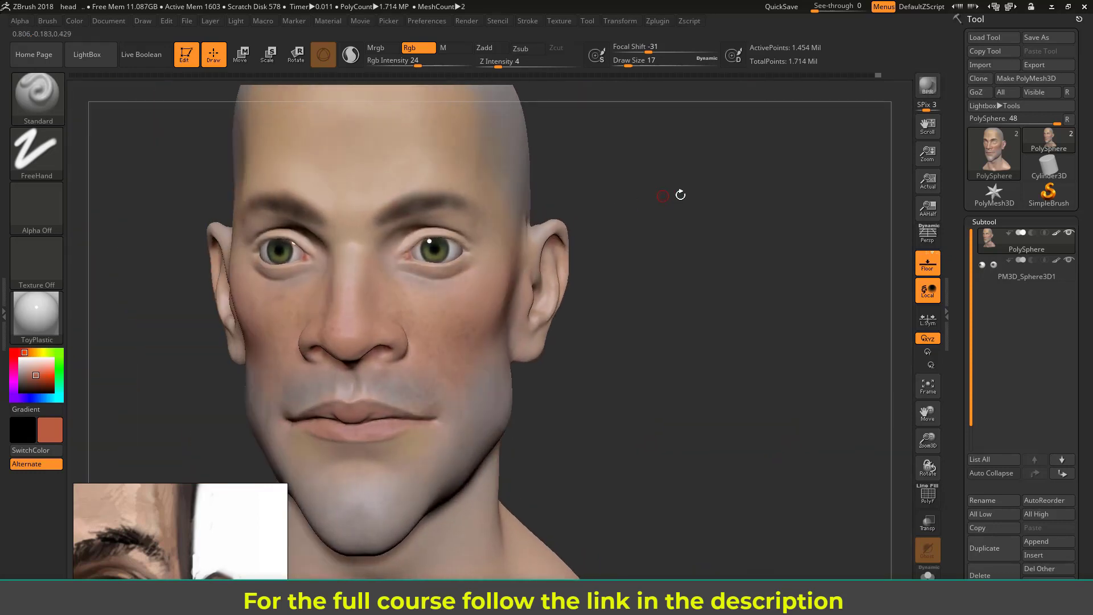
drag(663, 195, 617, 340)
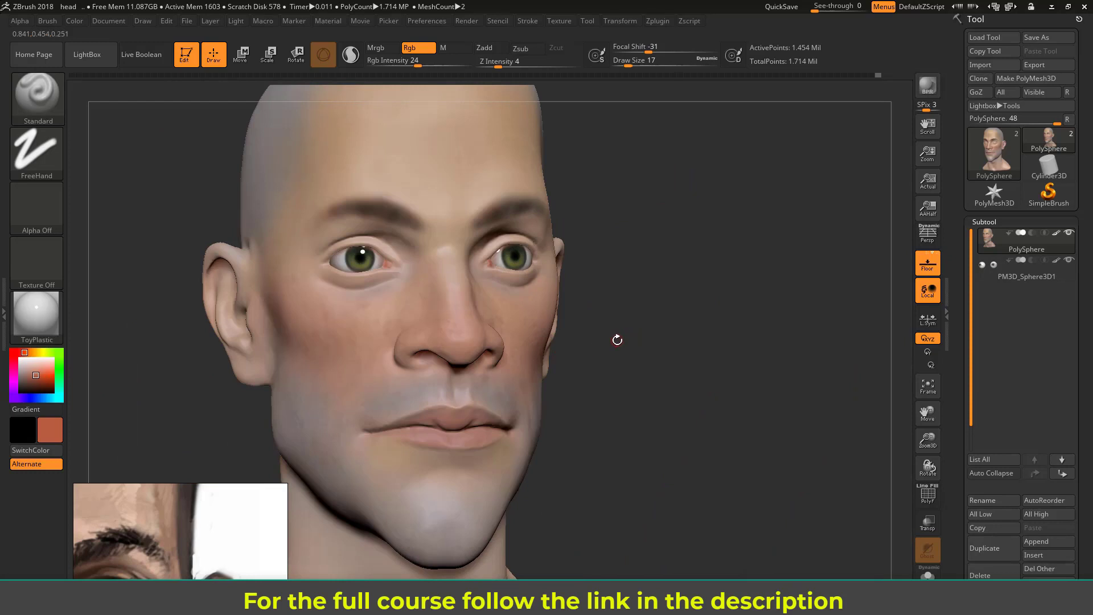
mouse_move(576, 353)
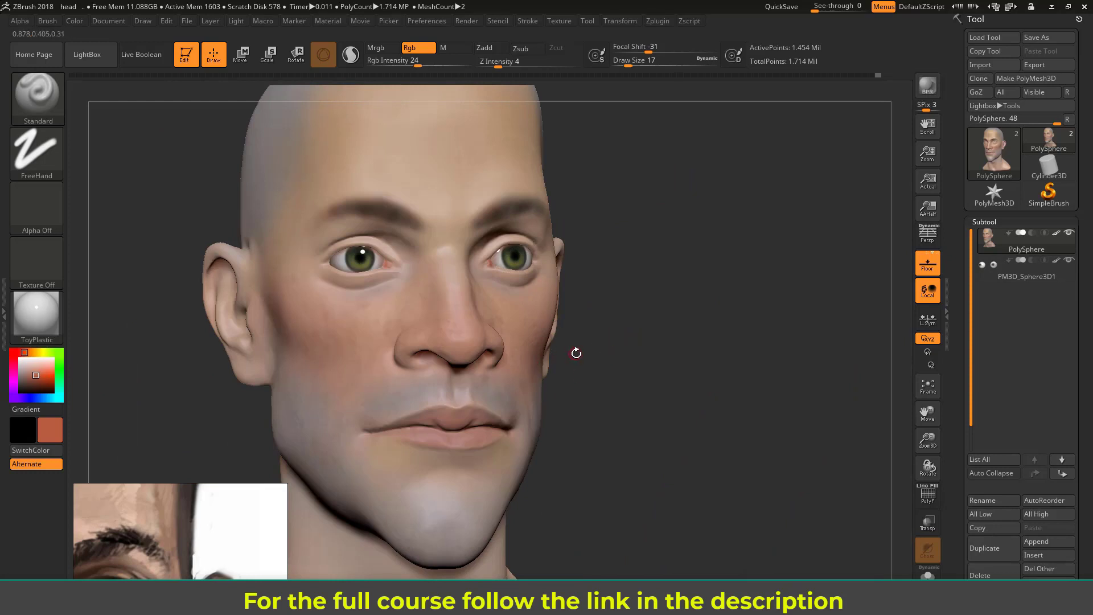